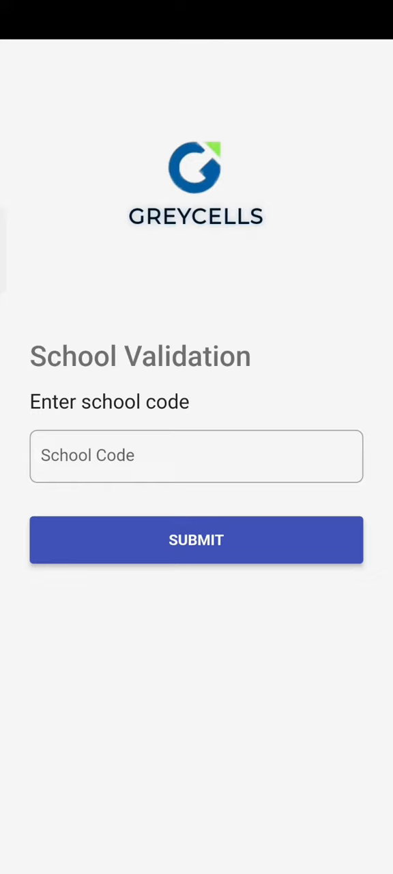
Enter and submit the school code to reach the Heritage Girls School sign-in screen.
{"action": "left_click", "coordinate": [197, 455]}
{"action": "type", "text": "HGSUD"}
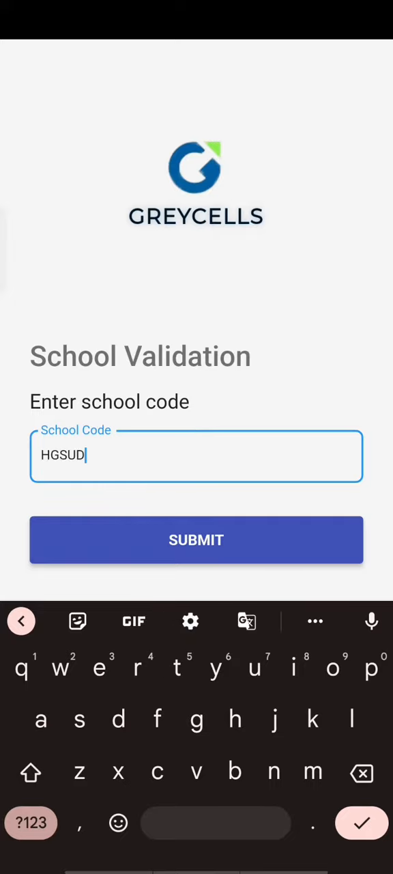
{"action": "left_click", "coordinate": [196, 539]}
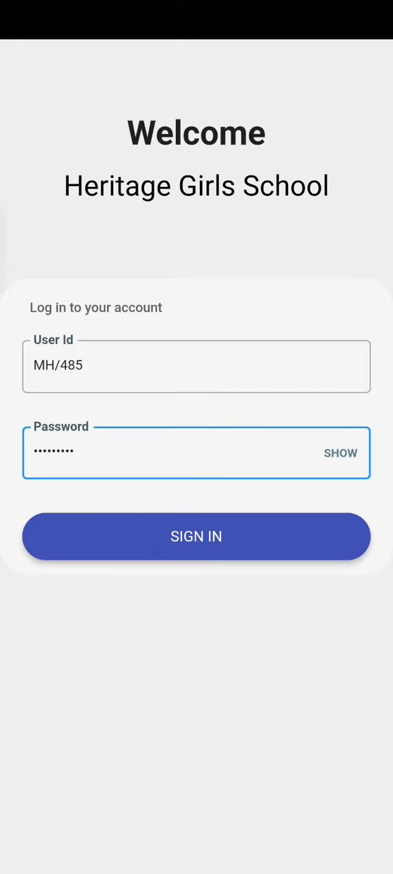
Sign in, view the 5.00 Misc Fees IMPREST due, and open the Receipt List.
{"action": "left_click", "coordinate": [197, 537]}
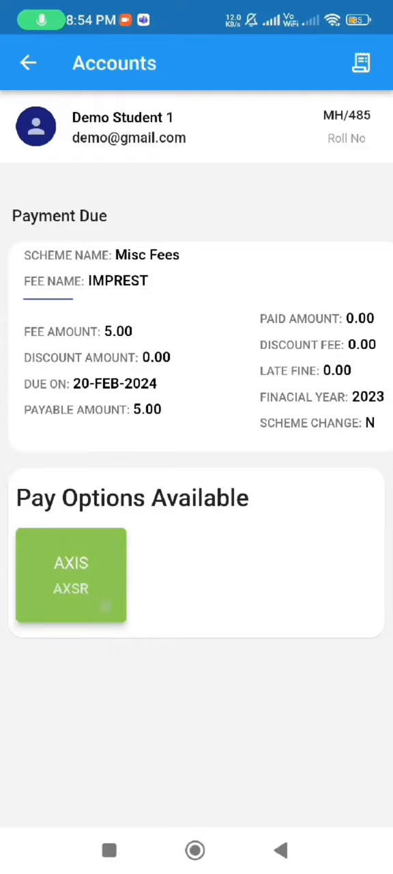
{"action": "left_click", "coordinate": [71, 576]}
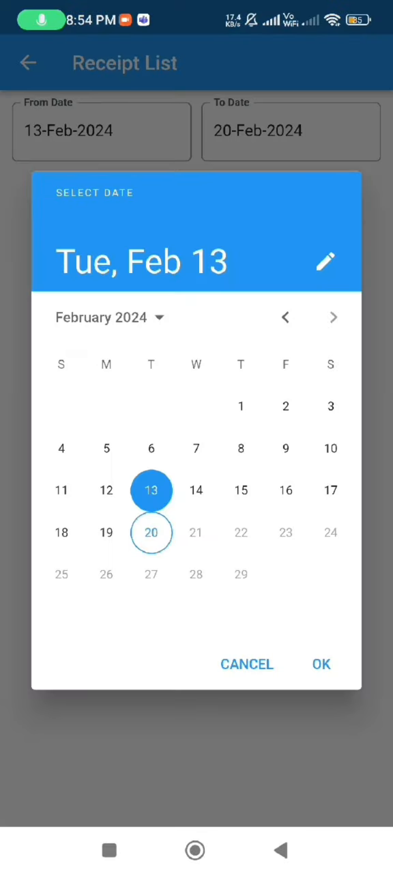
Change the receipt From Date year to 2023, revealing the 100.00 receipt from 08-SEP-2023.
{"action": "left_click", "coordinate": [326, 263]}
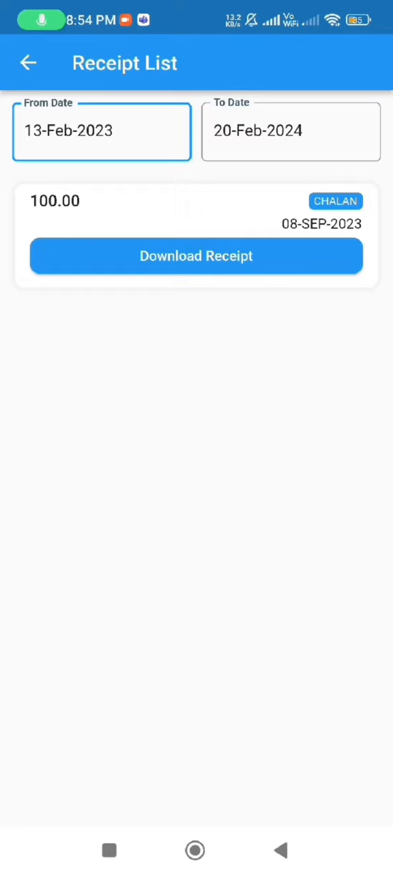
Open Demo Student 1's profile showing class XI - B and personal information.
{"action": "left_click", "coordinate": [196, 256]}
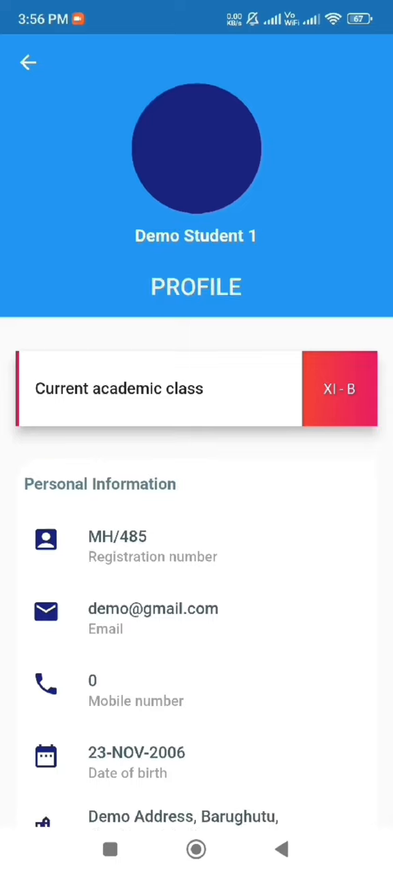
Scroll through today's seven Commerce periods on the Timetable, starting with Business Studies.
{"action": "scroll", "scroll_direction": "down", "scroll_amount": 3}
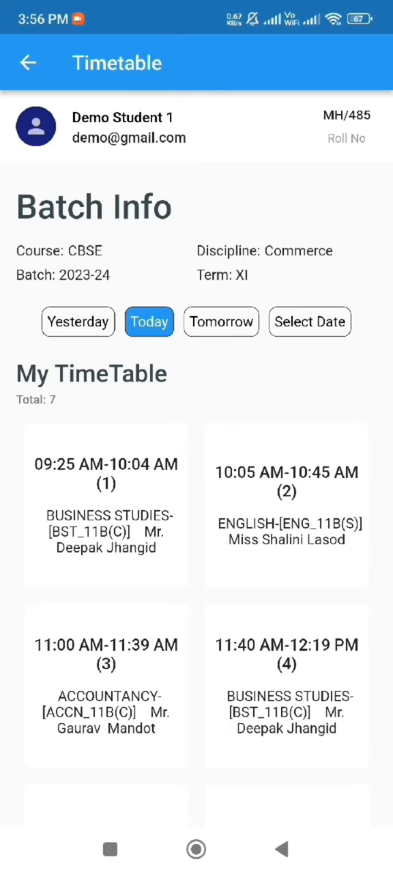
{"action": "scroll", "scroll_direction": "down", "scroll_amount": 3}
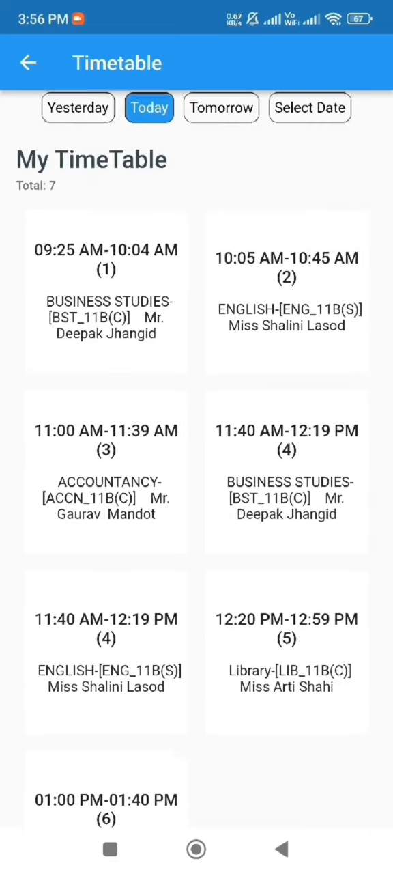